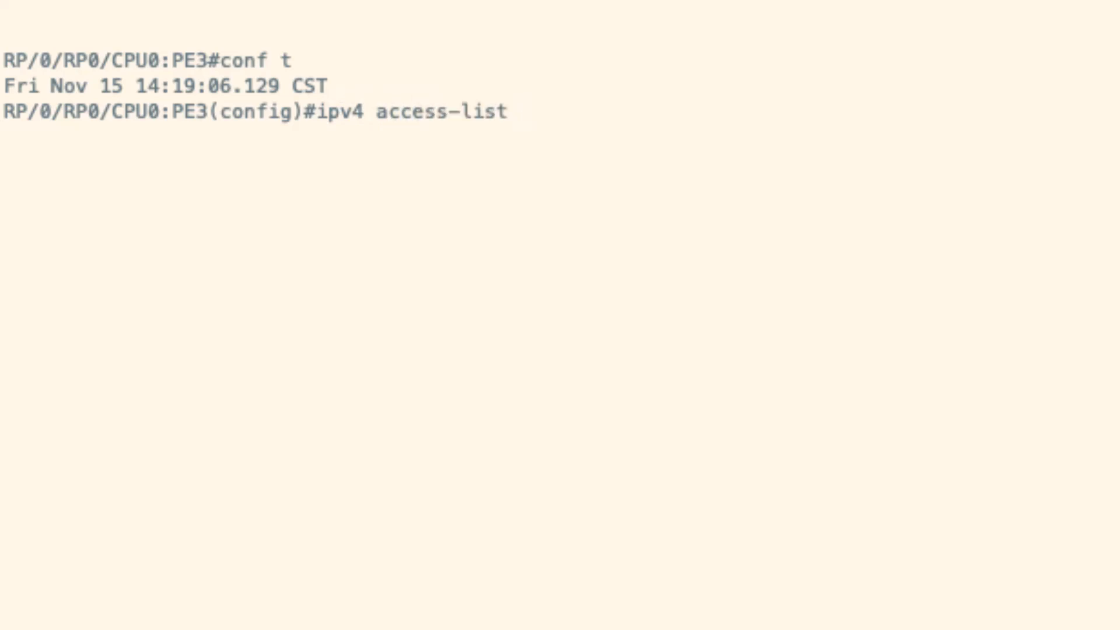
Define IPv4 access list TACTEST with a host-to-host permit and 'permit any', commit, and end.
type("TACTEST")
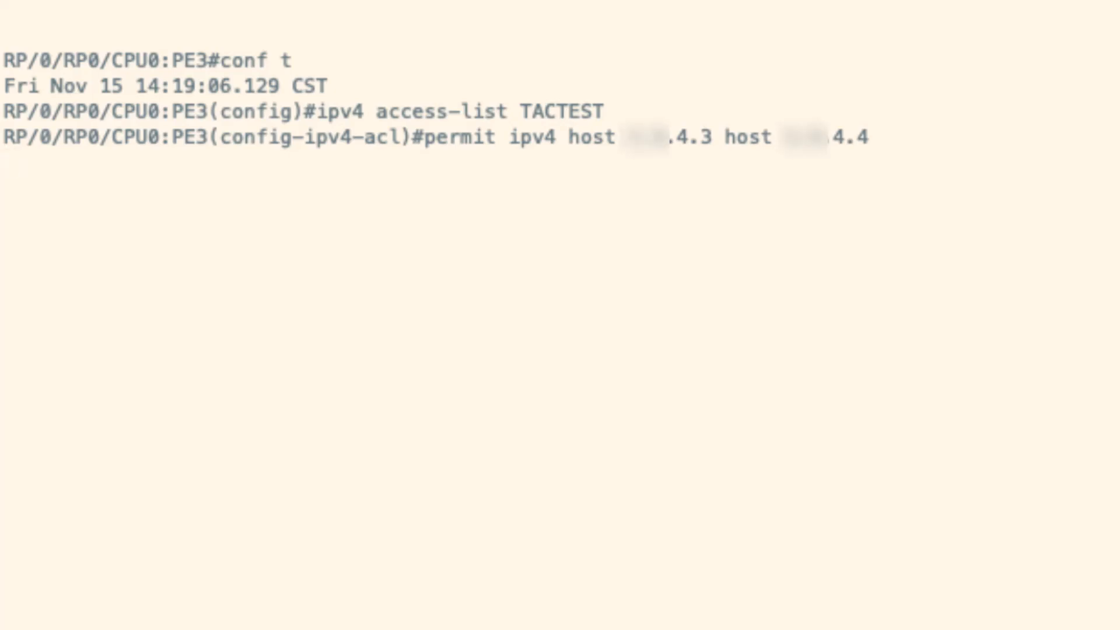
type("per")
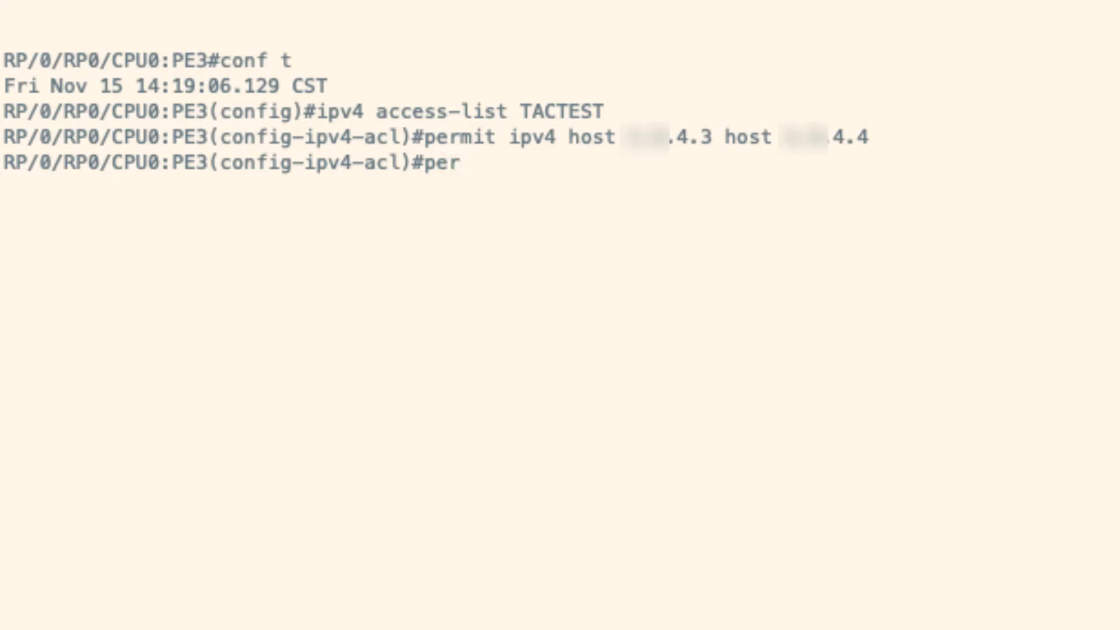
type("mit any")
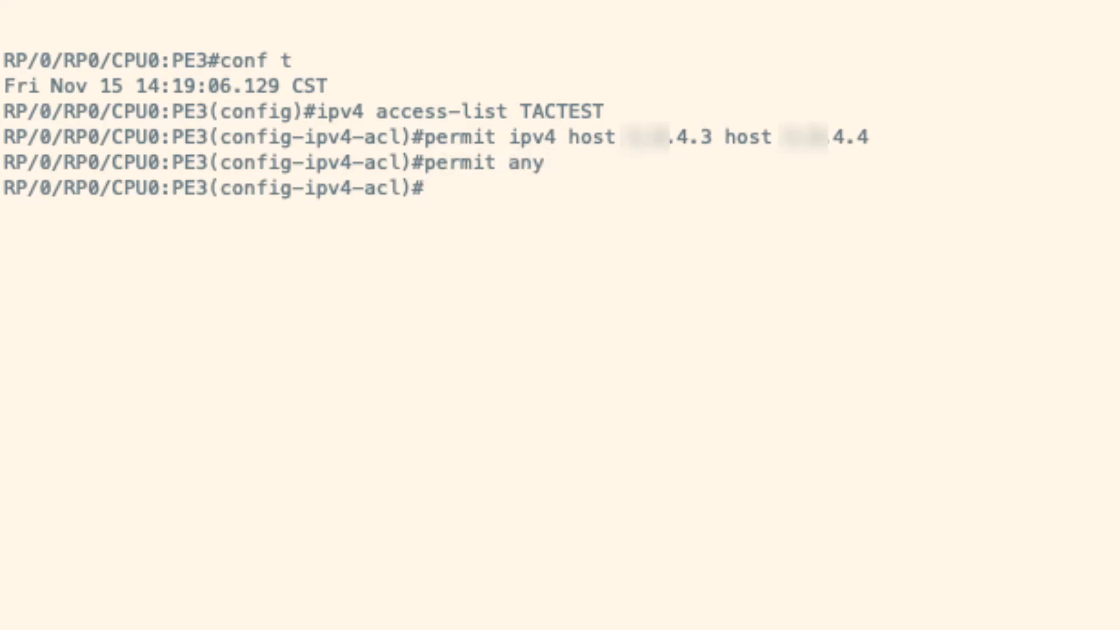
type("commit")
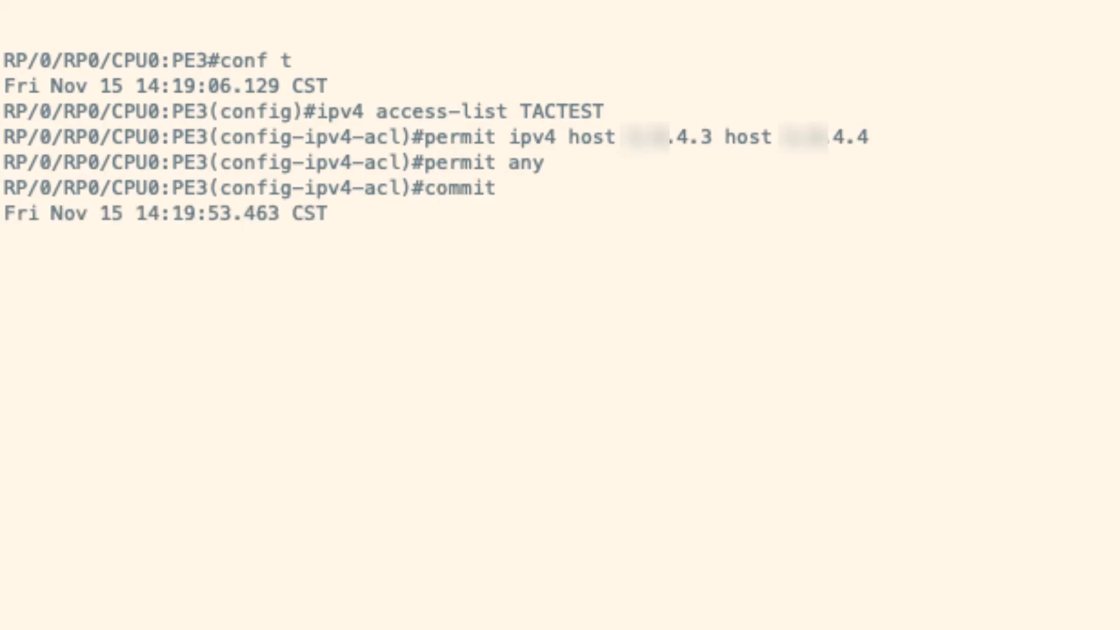
type("e")
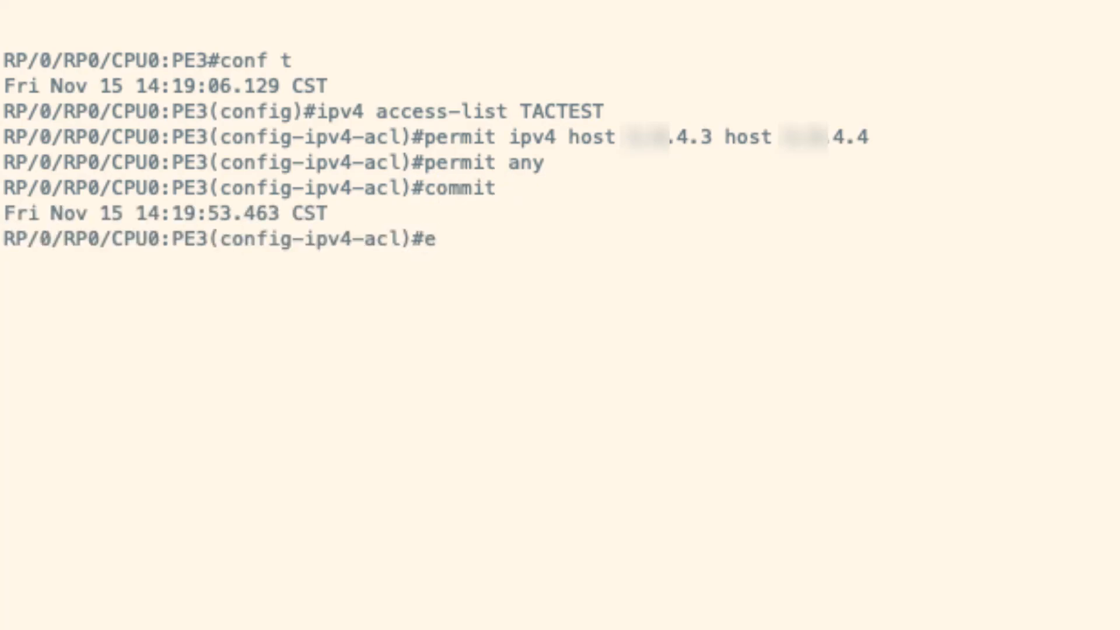
type("nd")
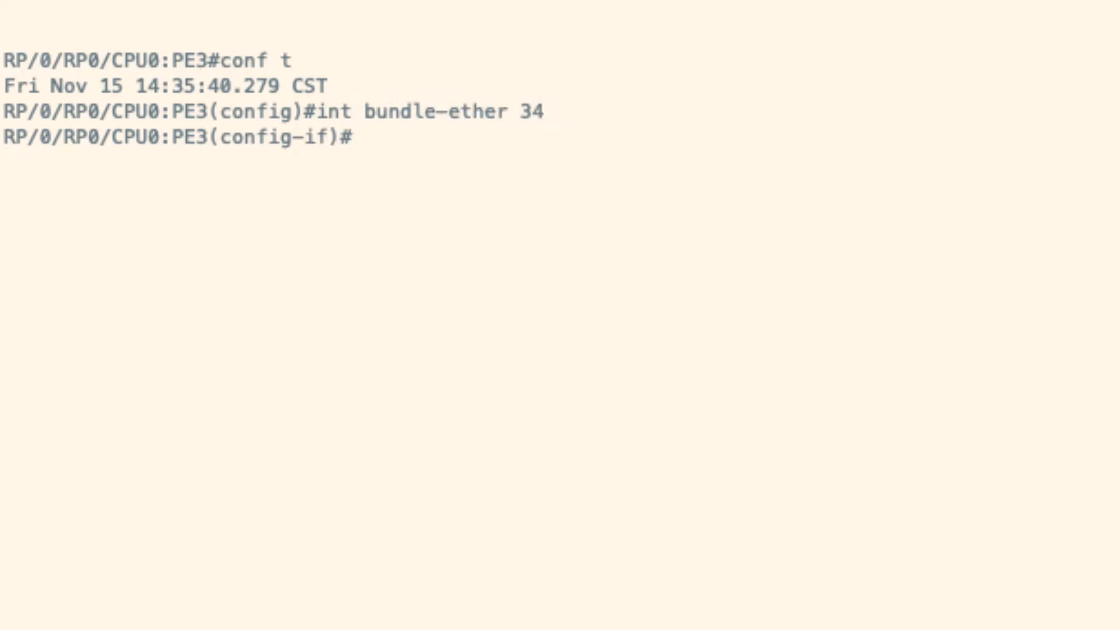
Attach 'ipv4 access-group TACTEST egress' to bundle-ether 34 and commit it.
type("ip")
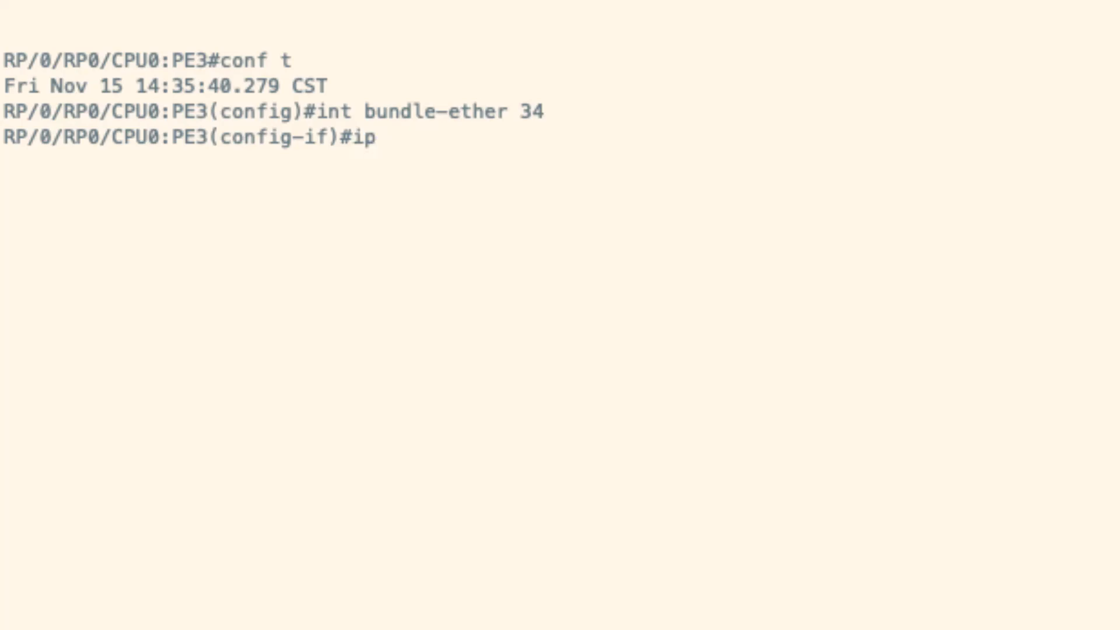
type("v4")
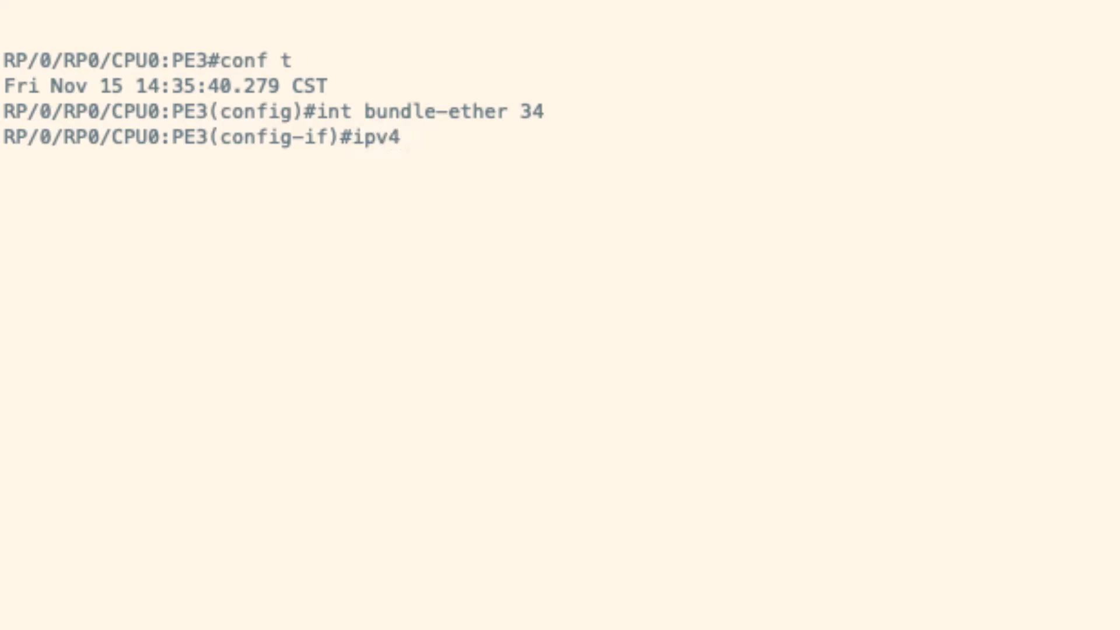
type("access-group")
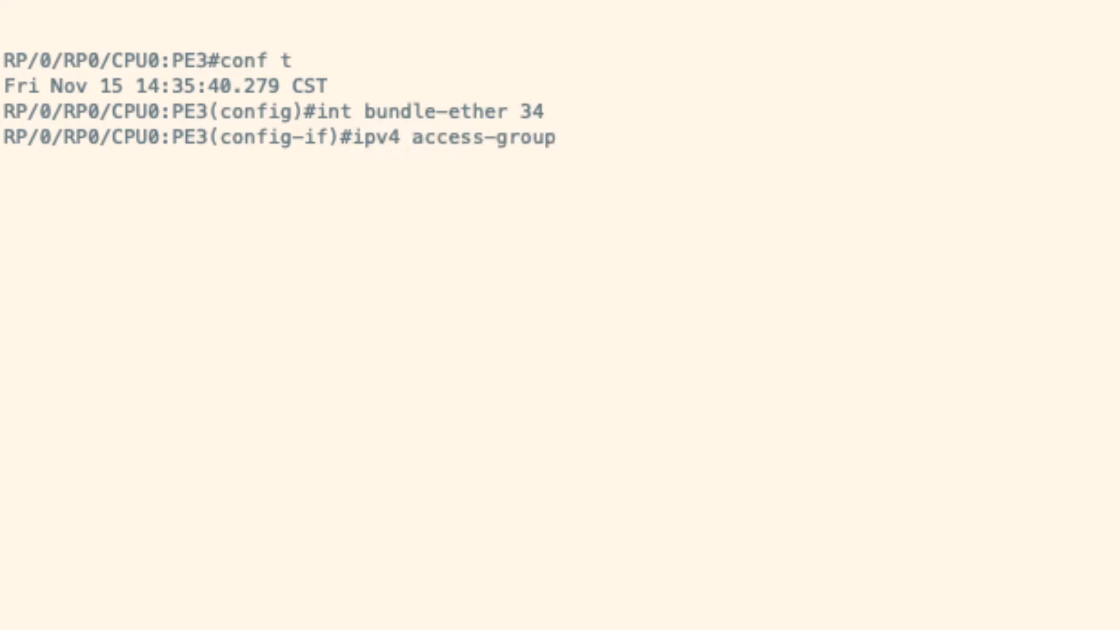
type("T")
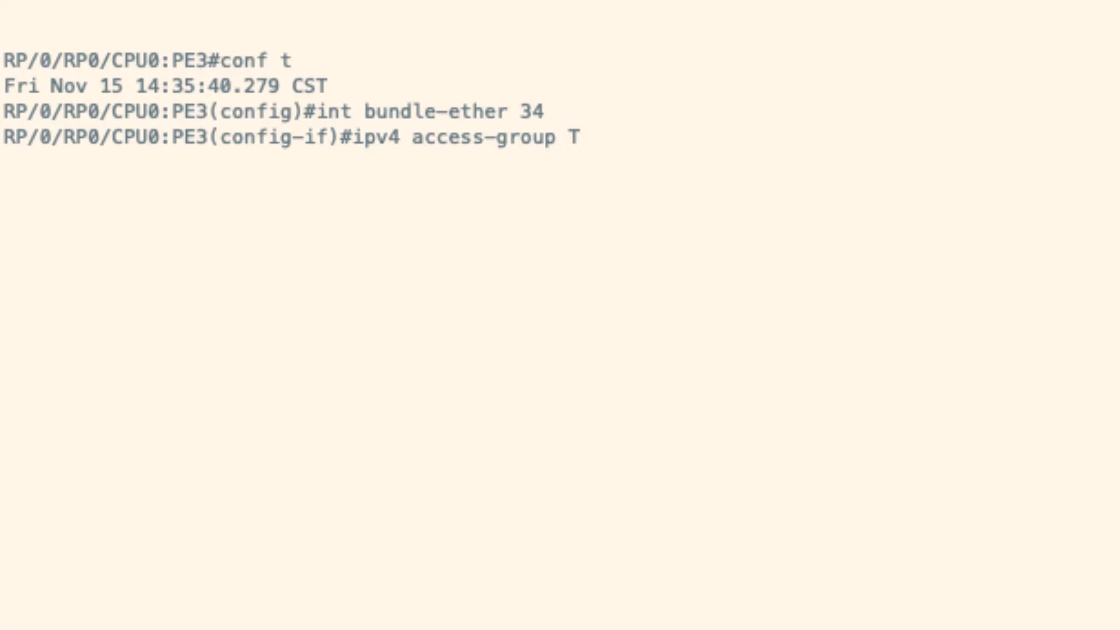
type("ACTEST")
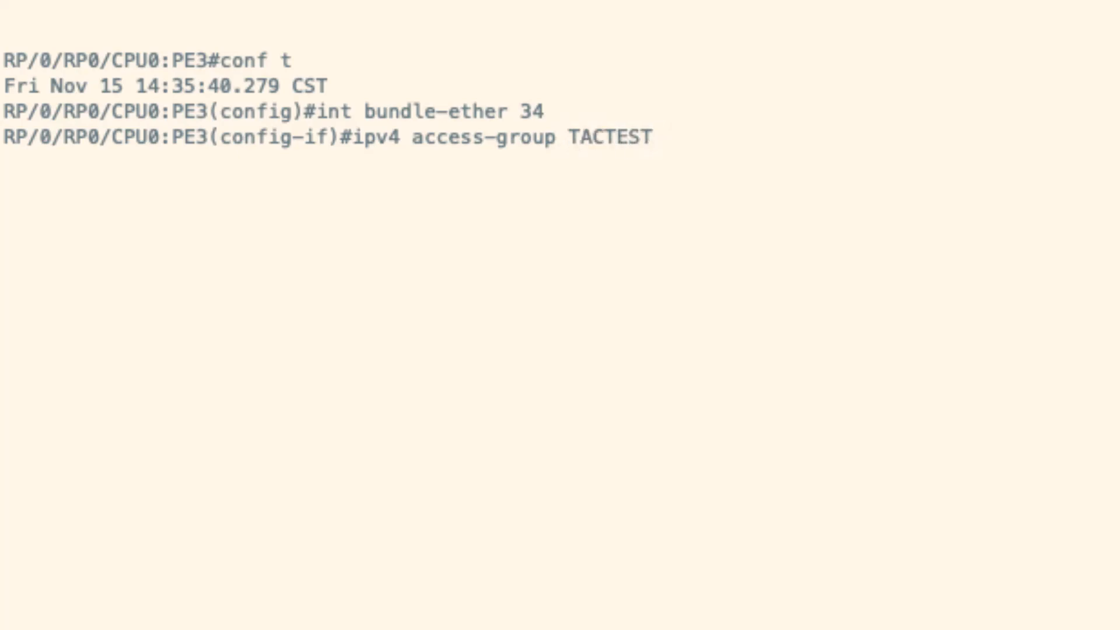
type("egres")
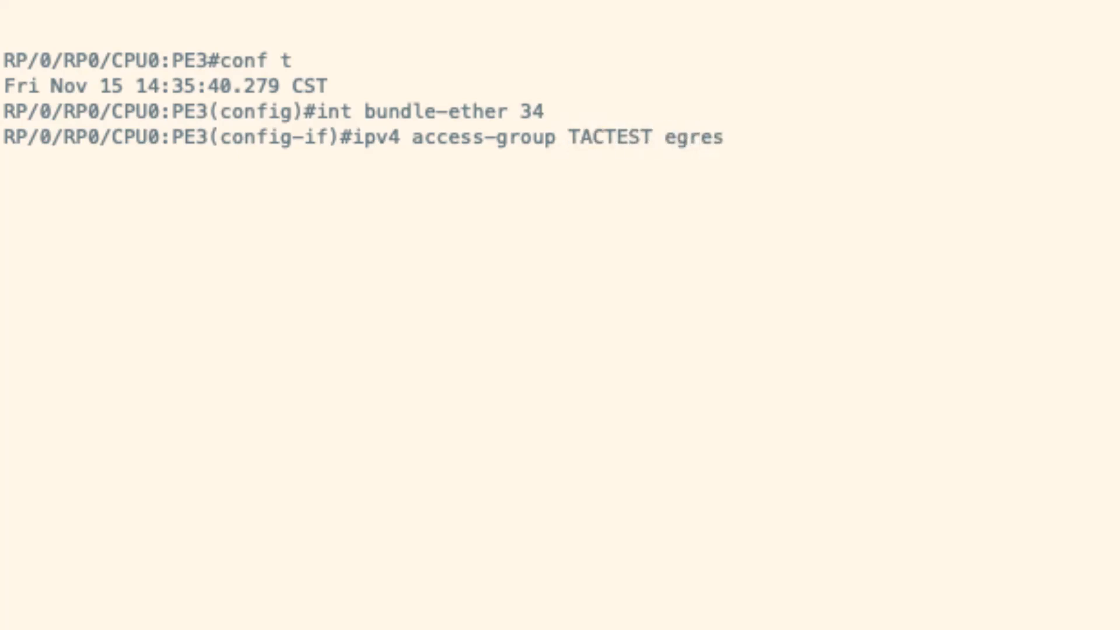
key("Return")
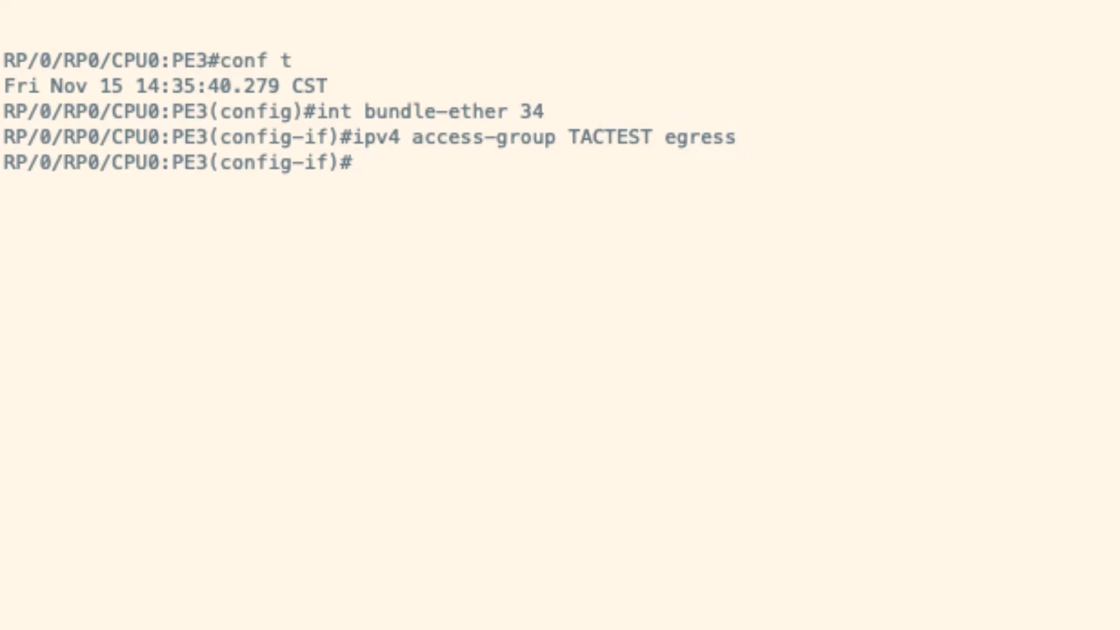
type("commit")
type("end")
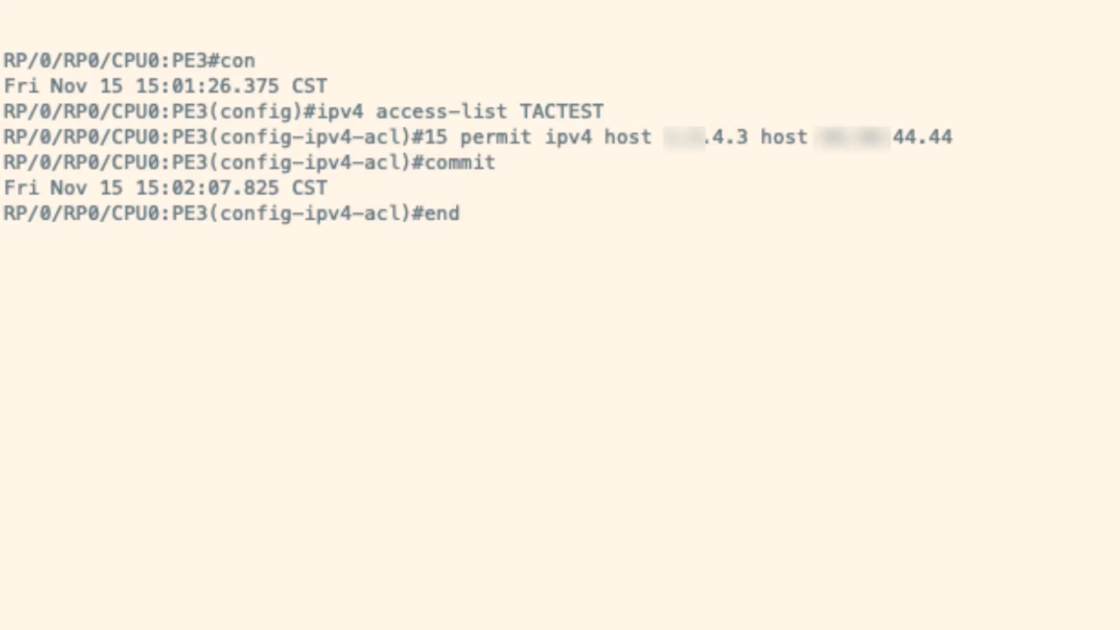
Exit configuration and run 'show run ipv4 access-list TACTEST' to list its rules.
key("Return")
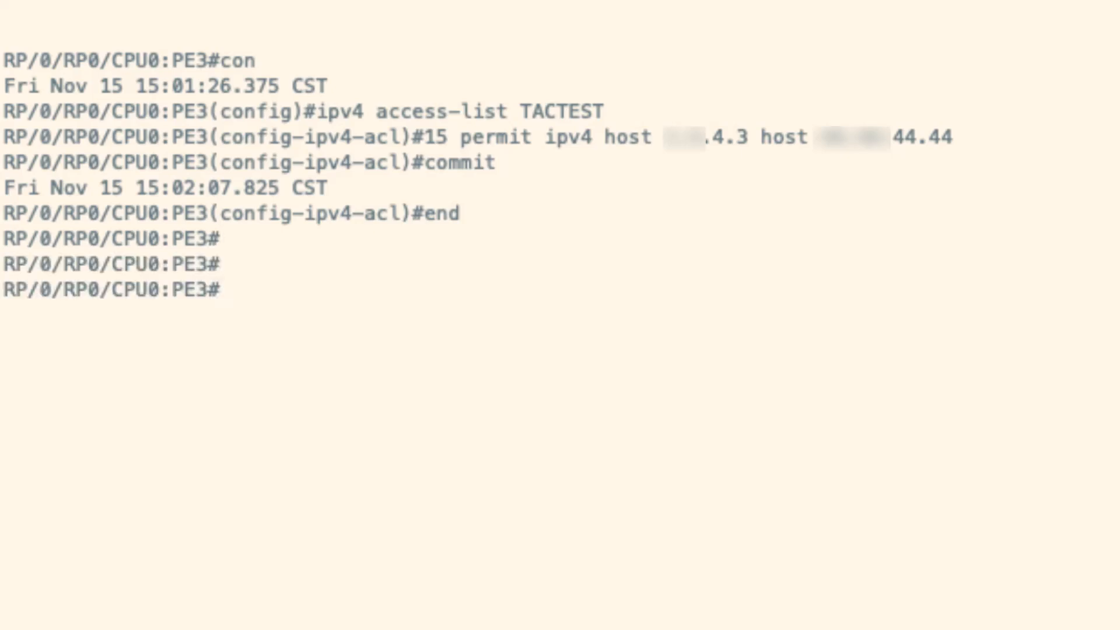
type("show run")
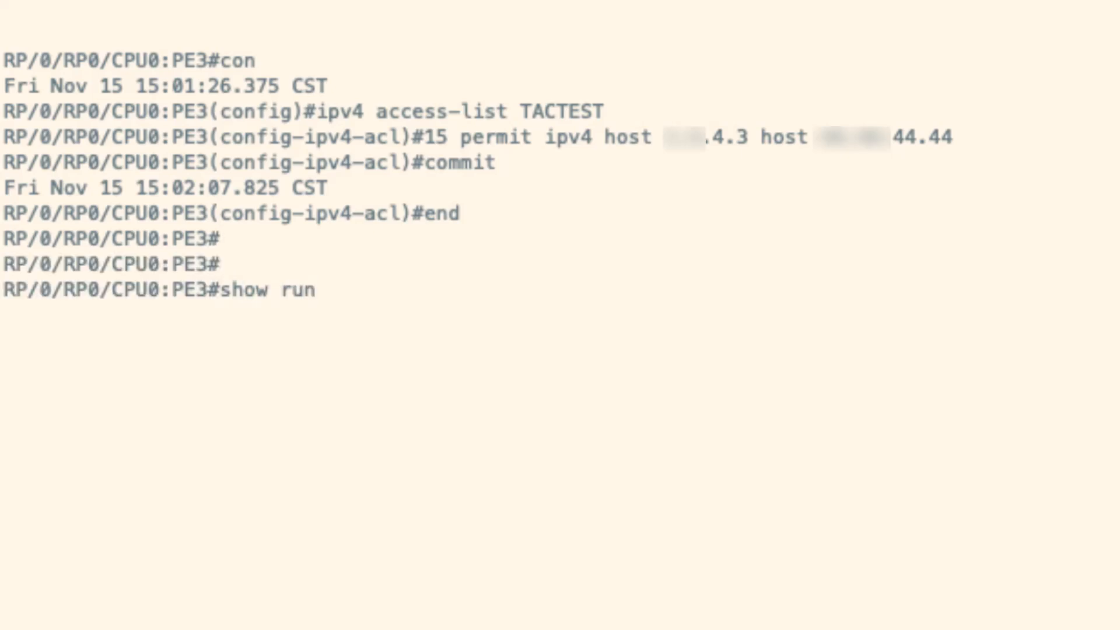
type("ipv")
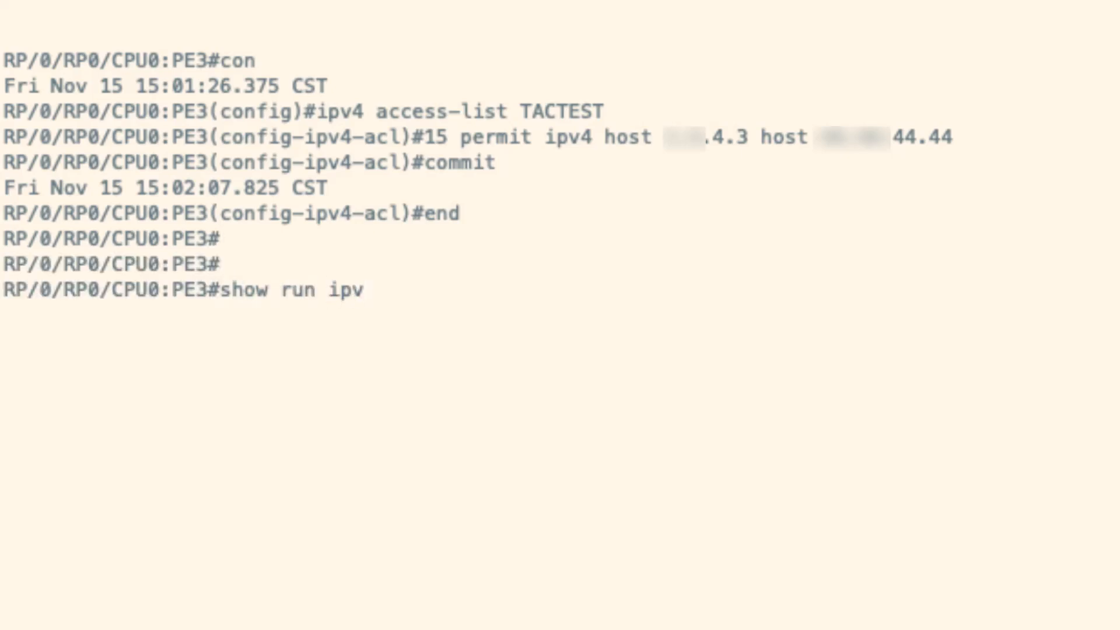
type("4")
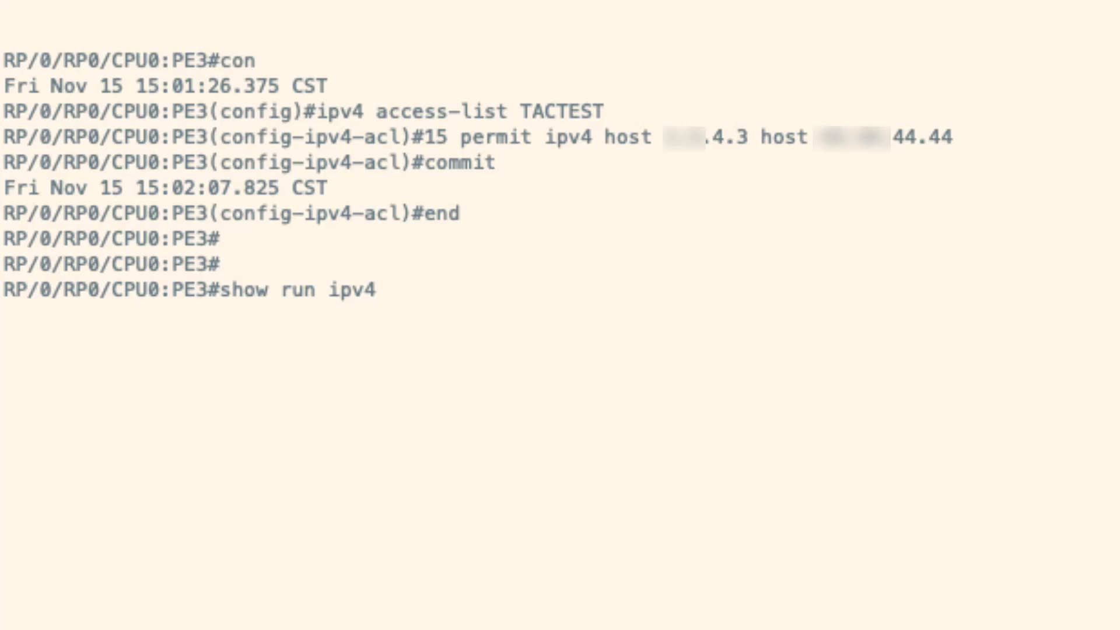
type("access-list")
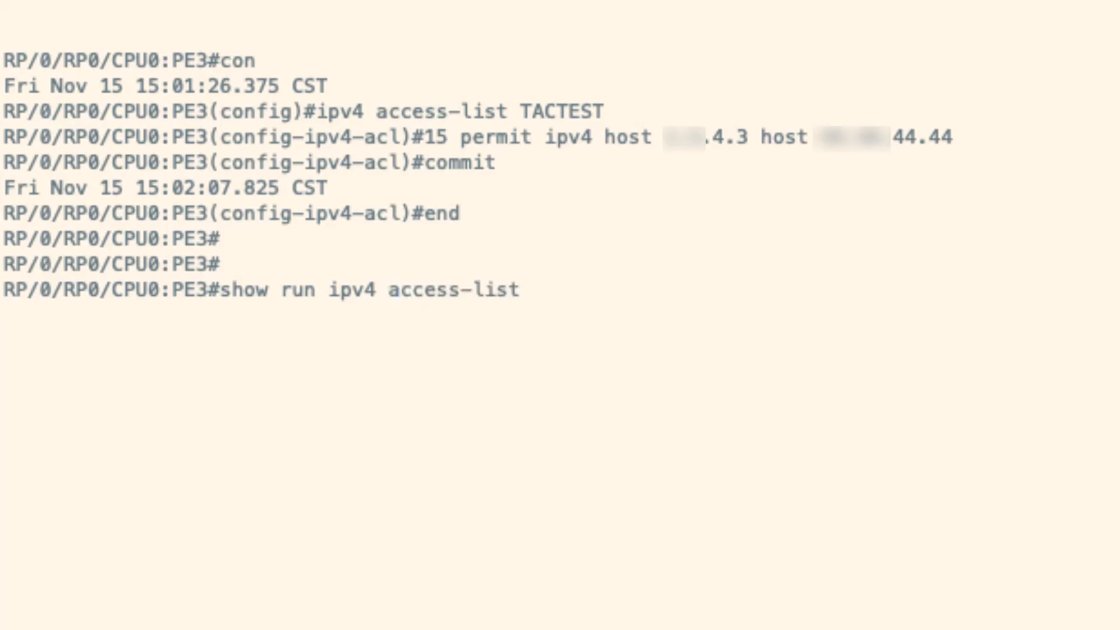
type("TA")
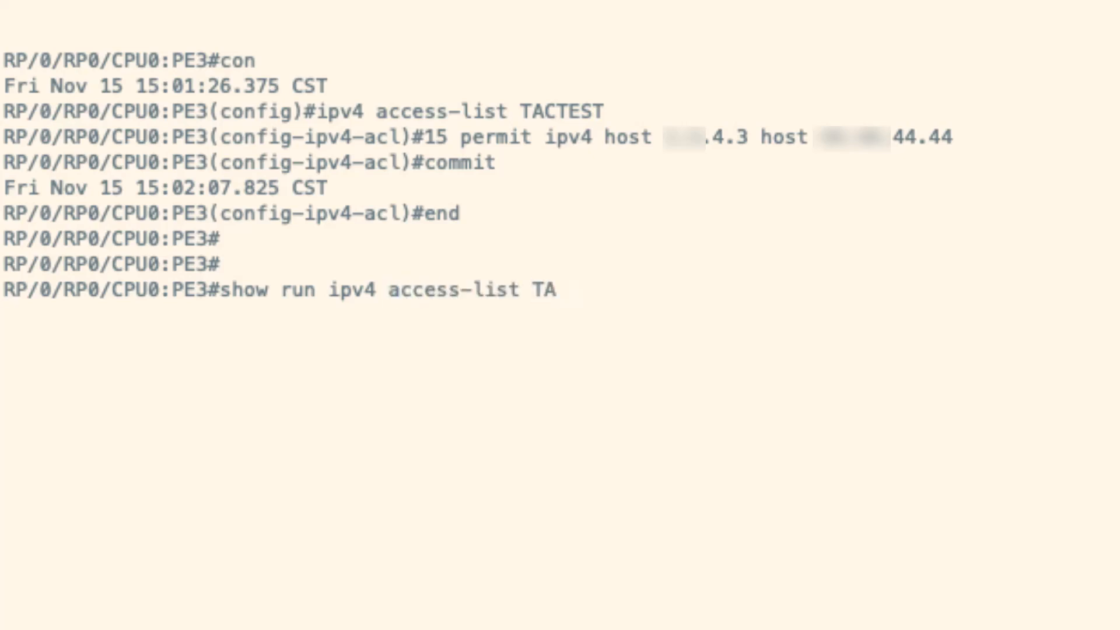
type("CTEST")
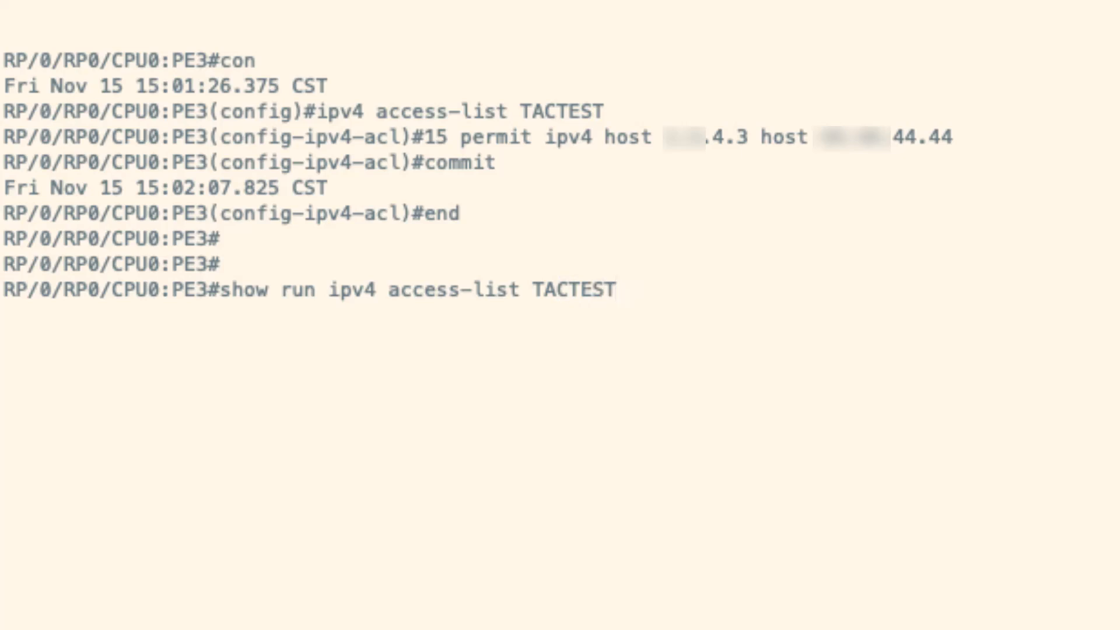
key("Return")
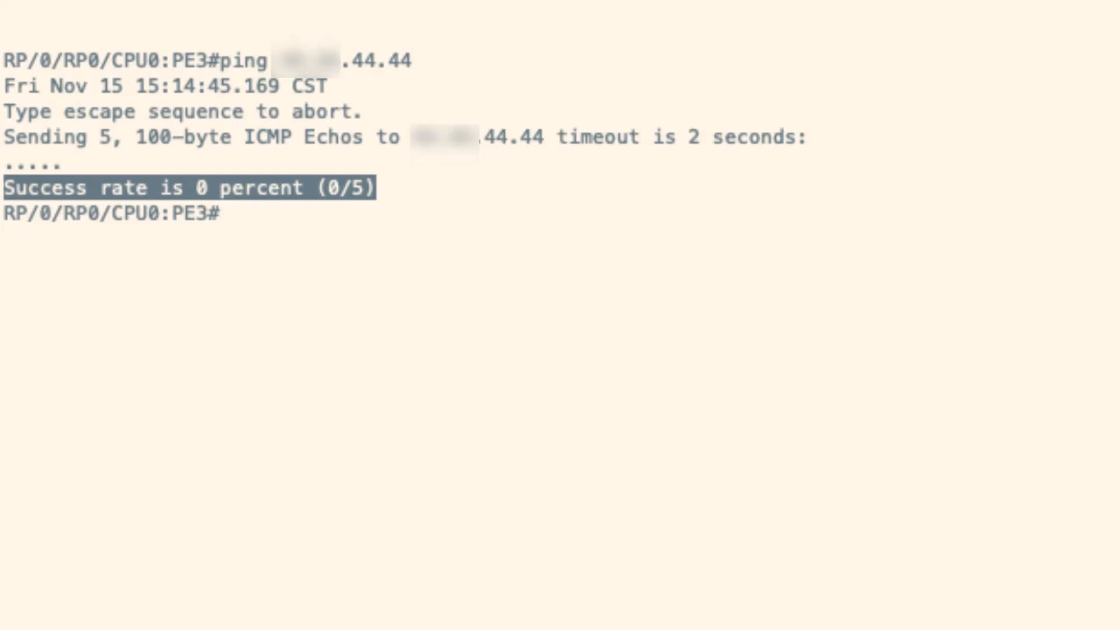
Run 'show access-lists TACTEST hardware egress location 0/0/CPU0' to see the match counters.
type("sho")
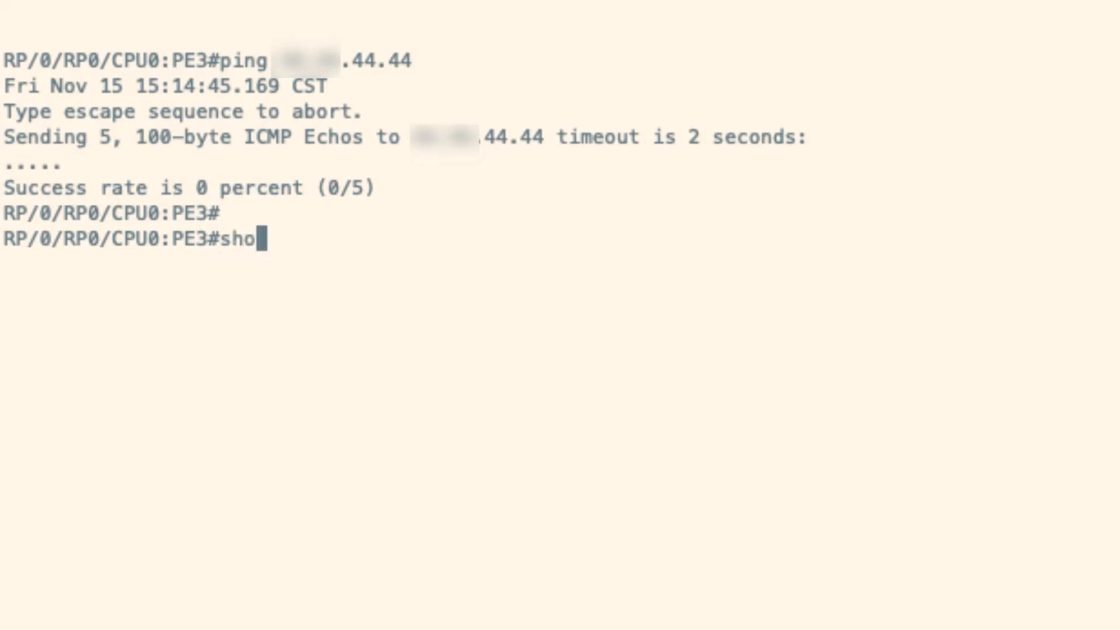
type("w access-lists")
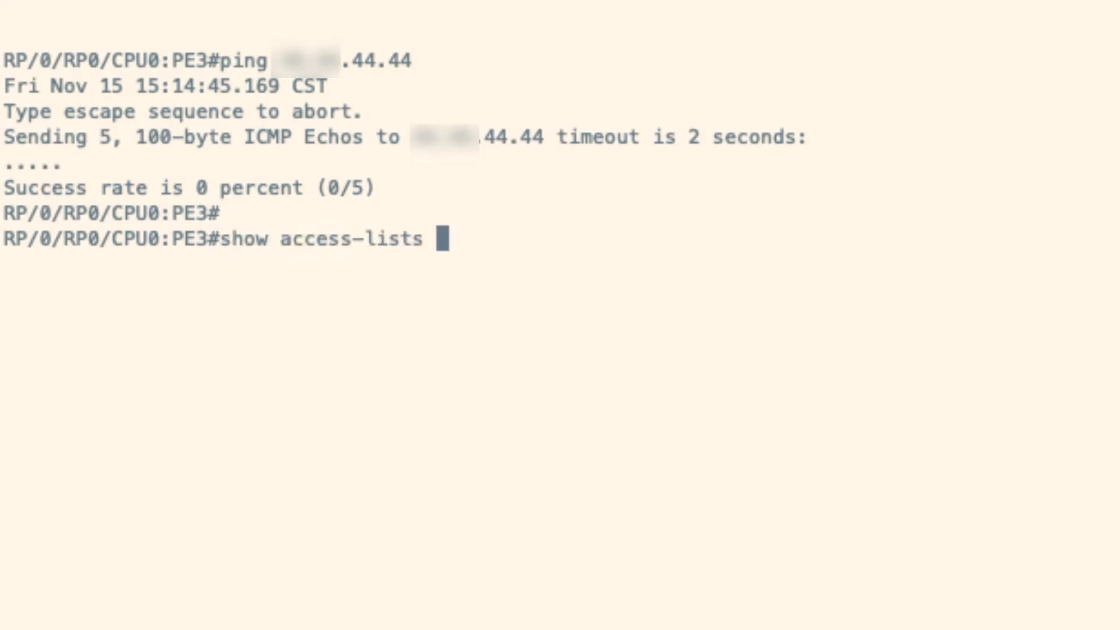
type("TACTEST")
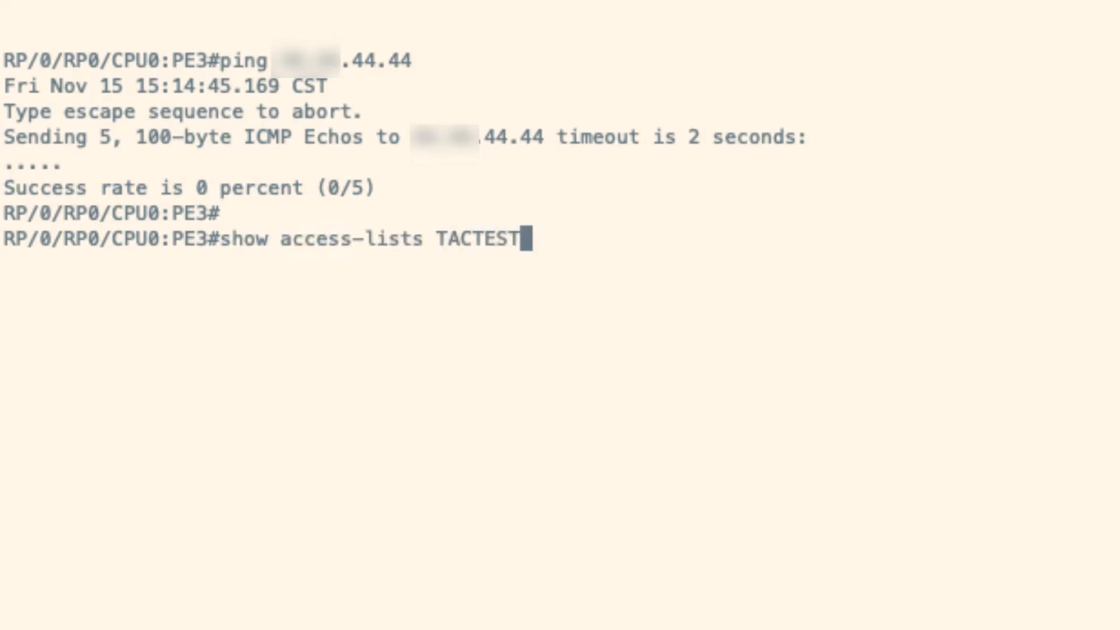
type("hardwar")
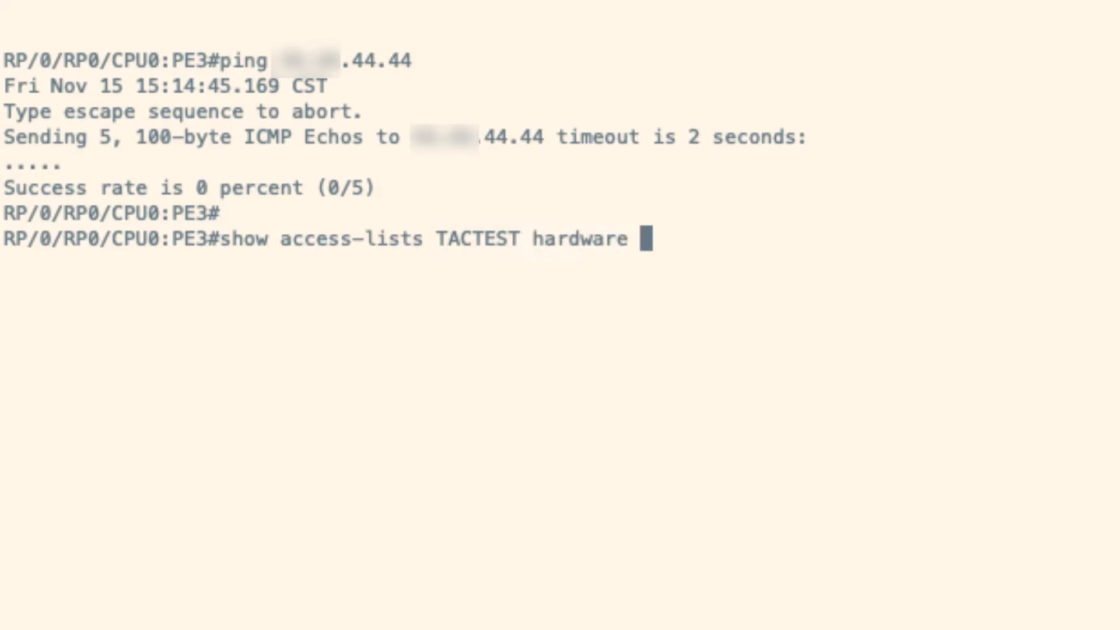
type("egress")
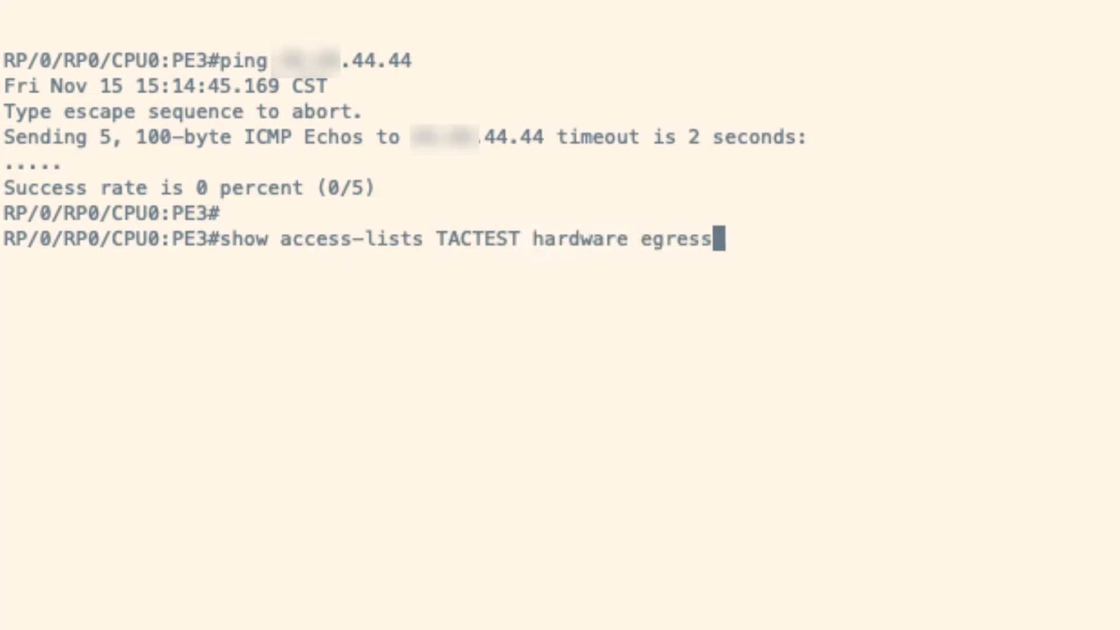
type("loc")
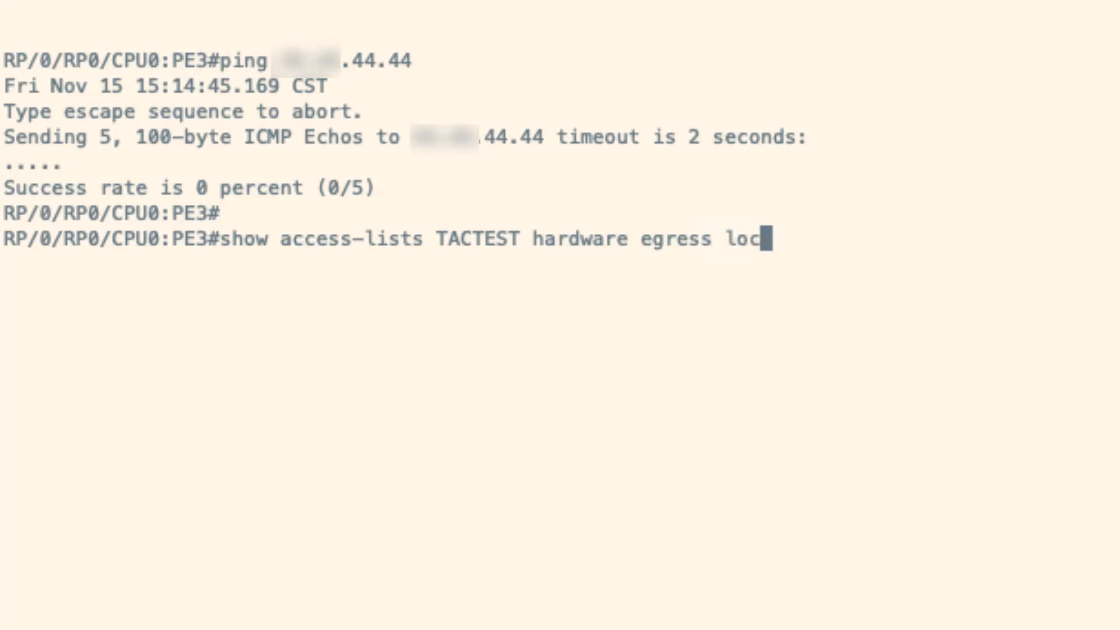
type("ation 0")
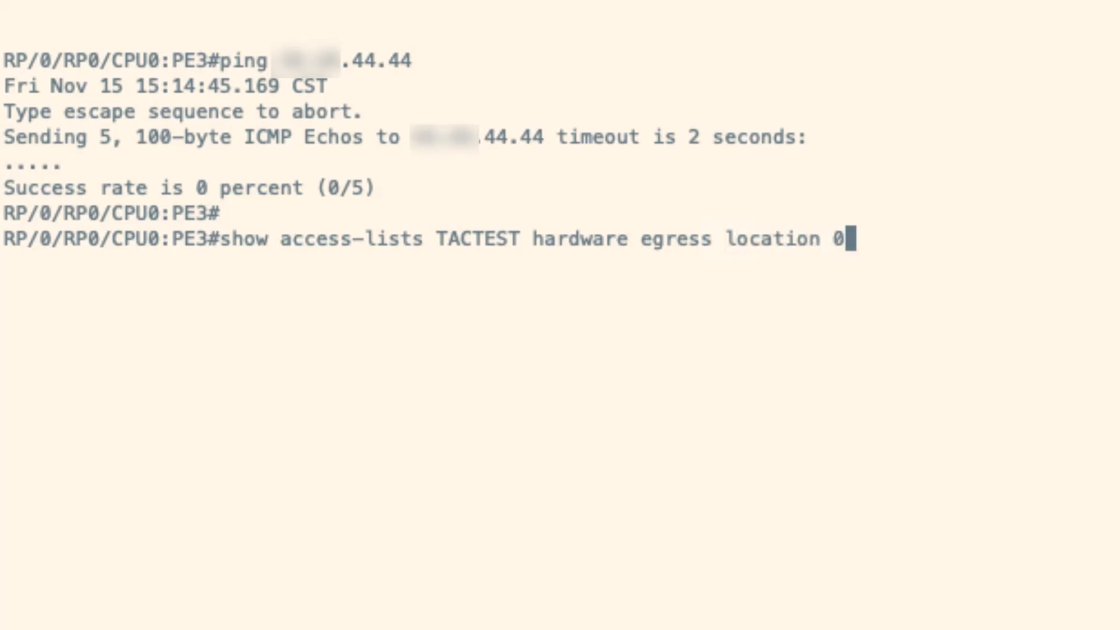
type("/0/CPU0")
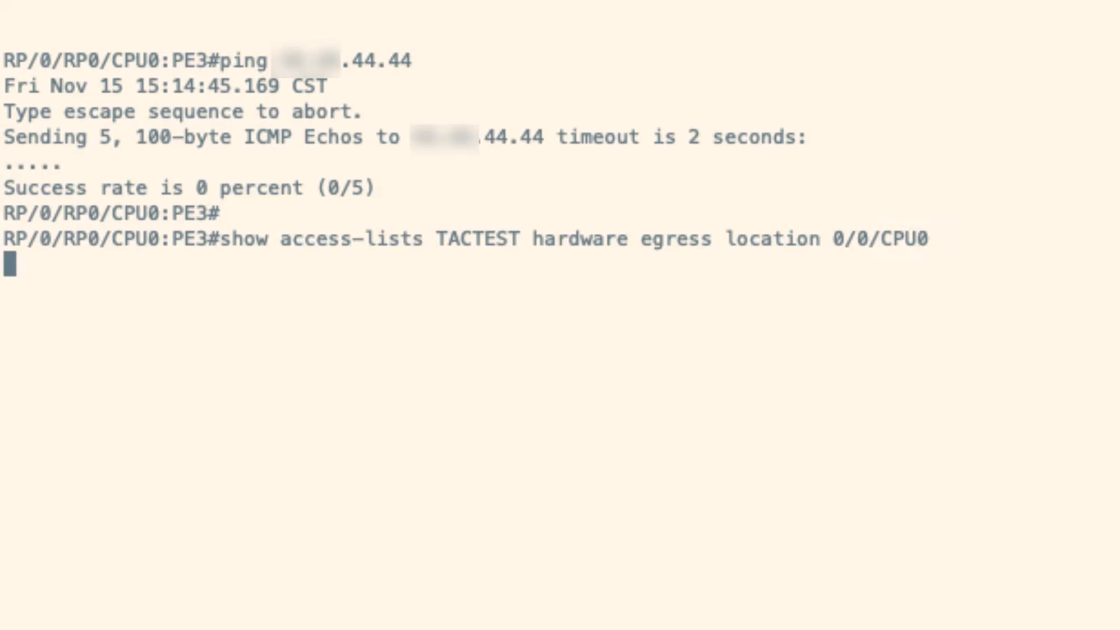
key("Return")
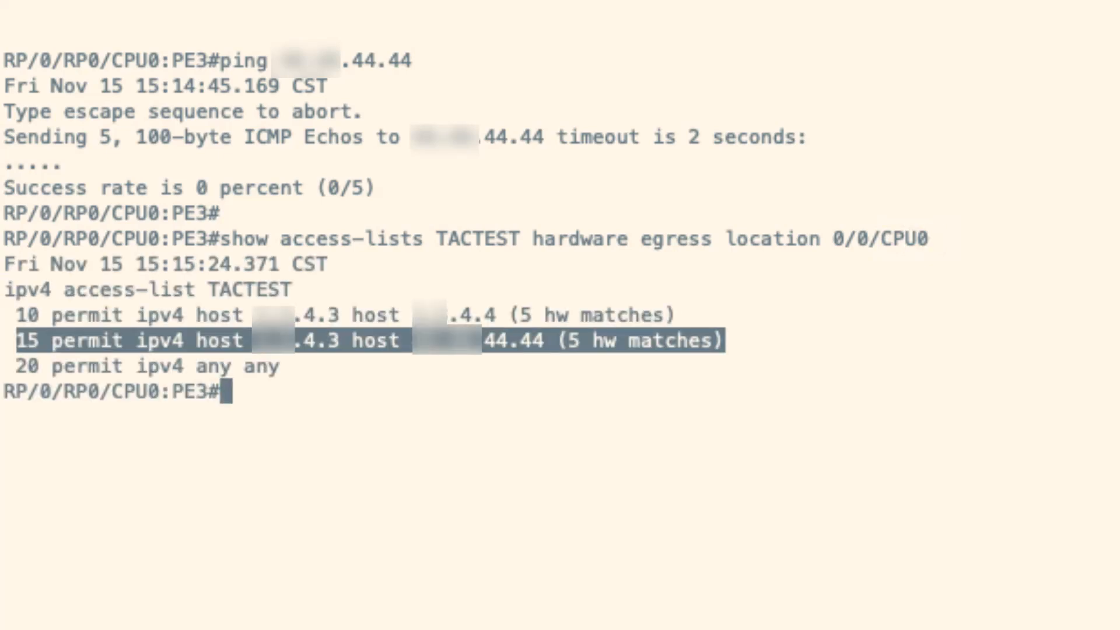